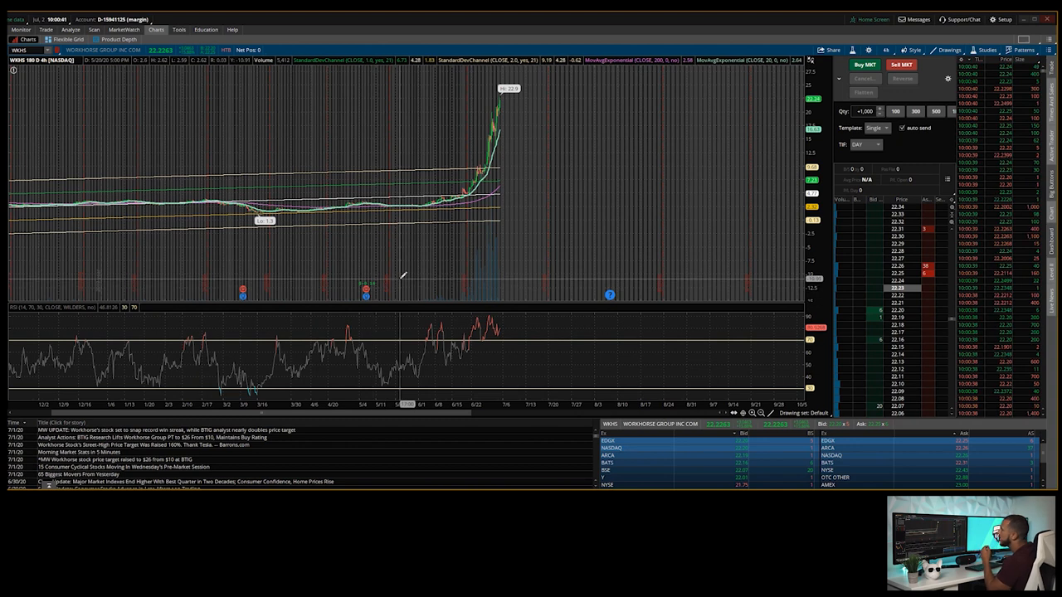
pyautogui.moveTo(539, 207)
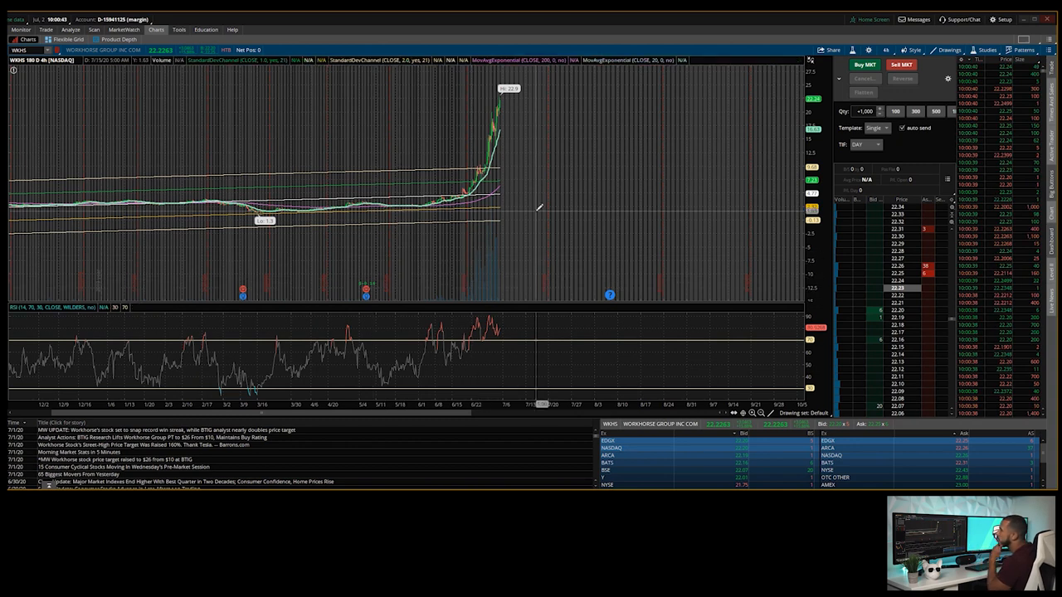
# Rescale the WKHS chart in thinkorswim and change its displayed time range.
pyautogui.moveTo(401, 83); pyautogui.dragTo(594, 203)
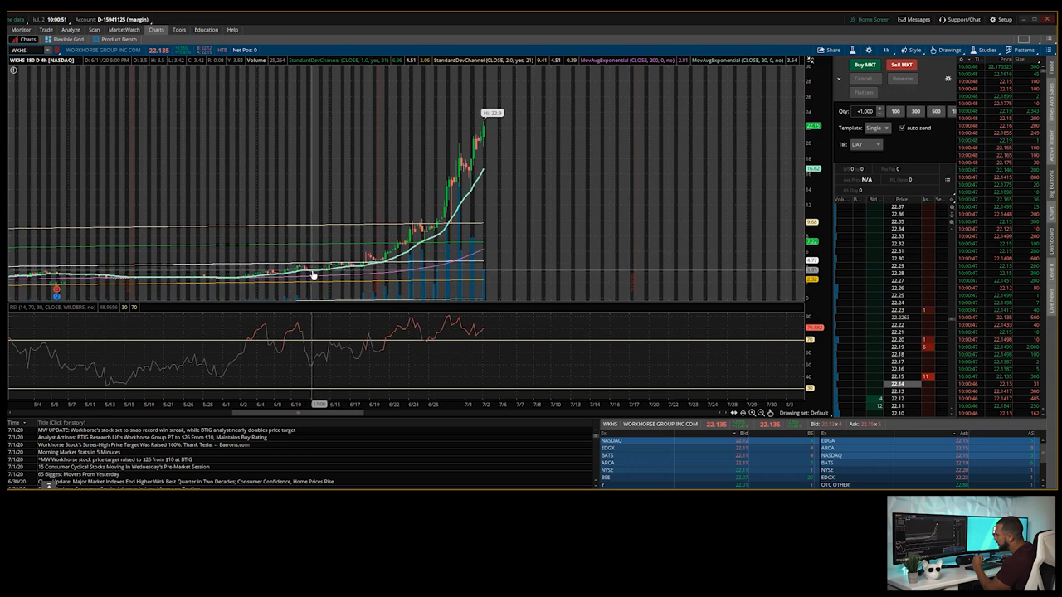
pyautogui.moveTo(423, 242)
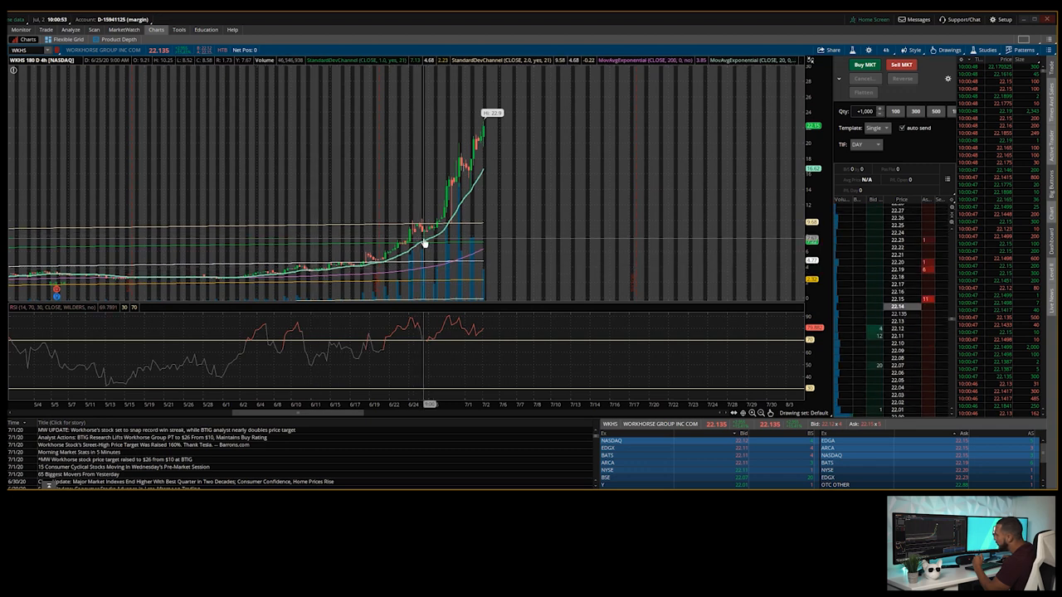
pyautogui.moveTo(485, 174)
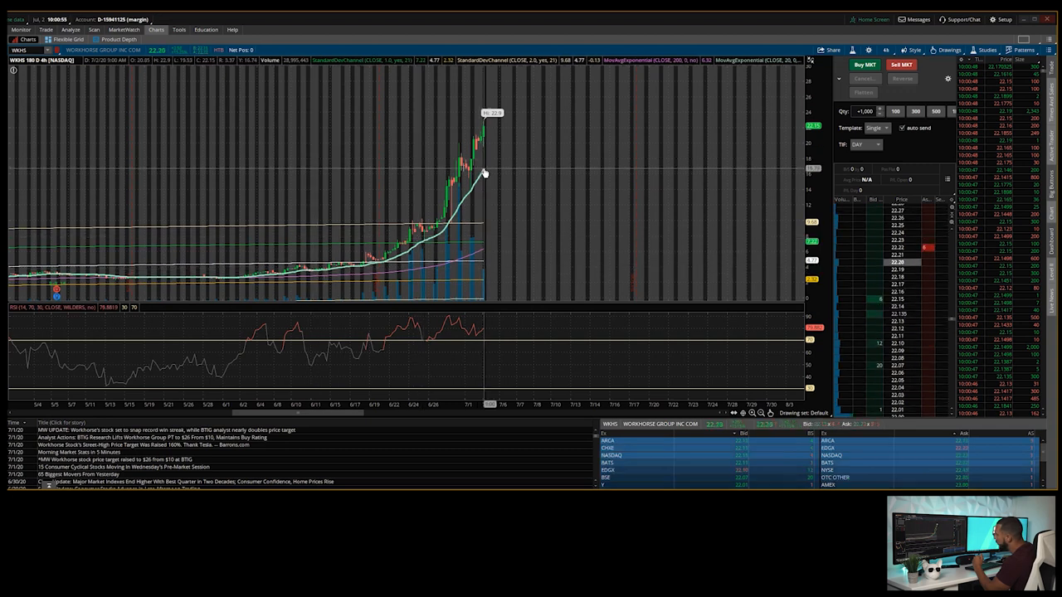
pyautogui.moveTo(481, 375)
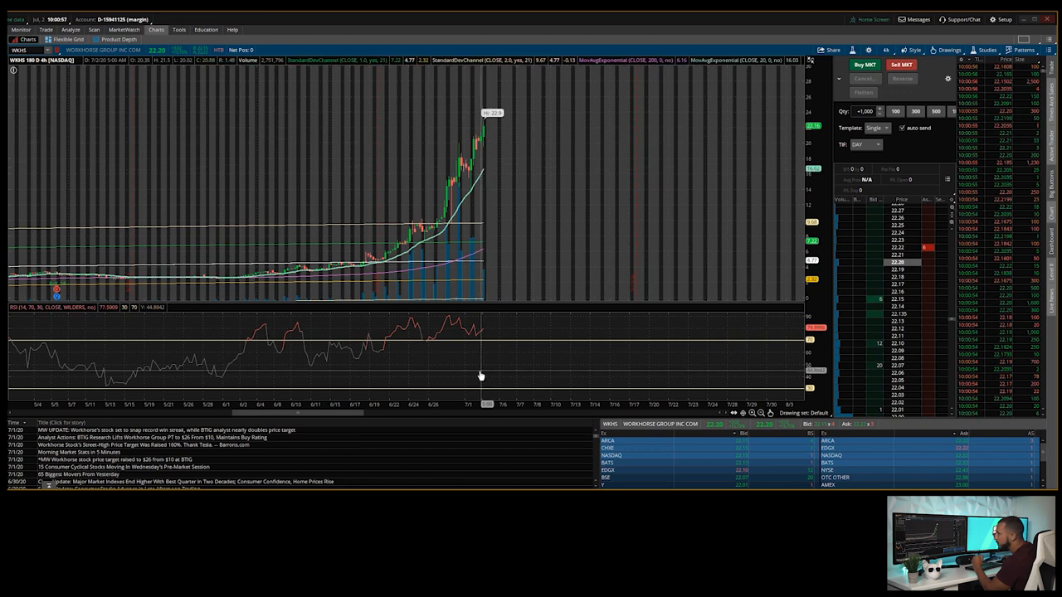
pyautogui.moveTo(423, 345)
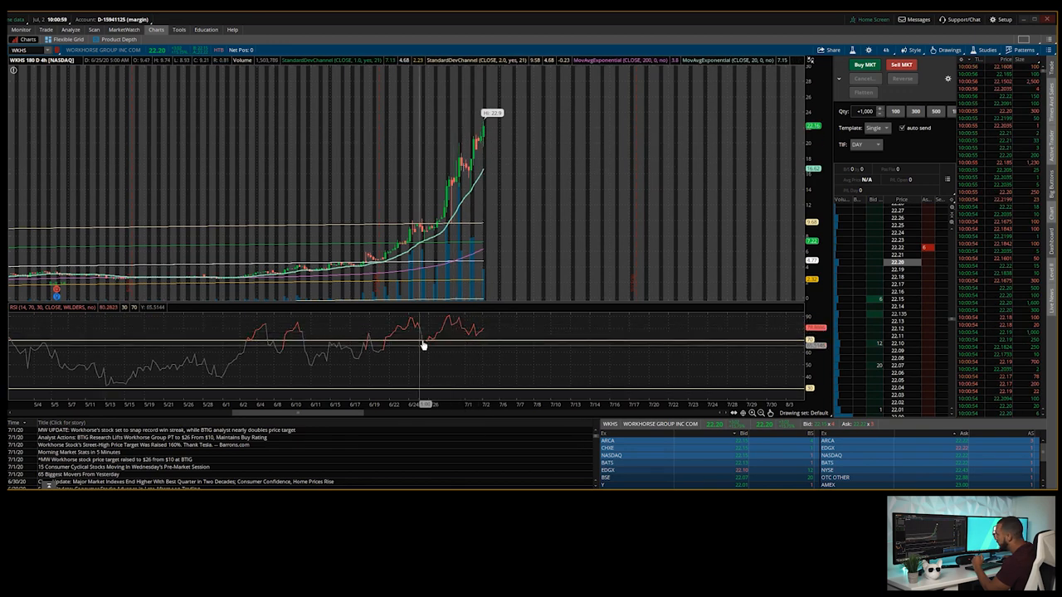
pyautogui.moveTo(484, 335)
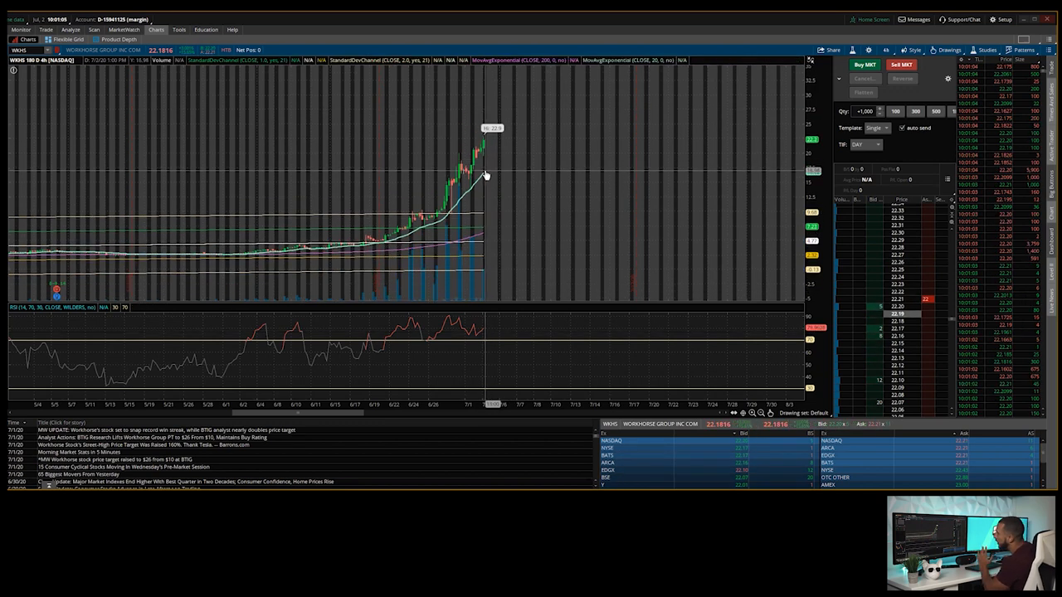
pyautogui.moveTo(484, 176)
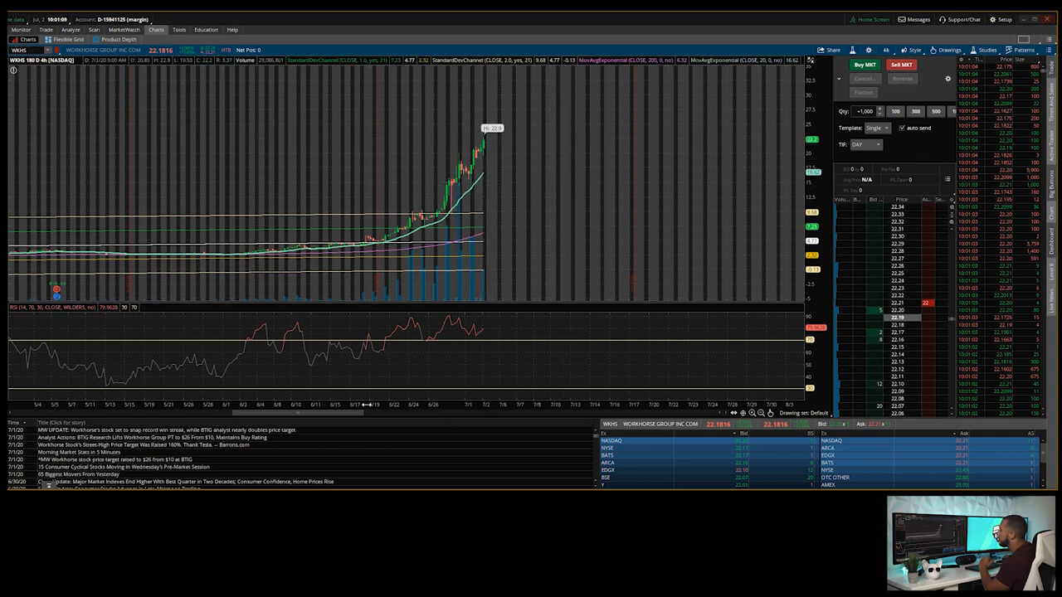
pyautogui.click(886, 49)
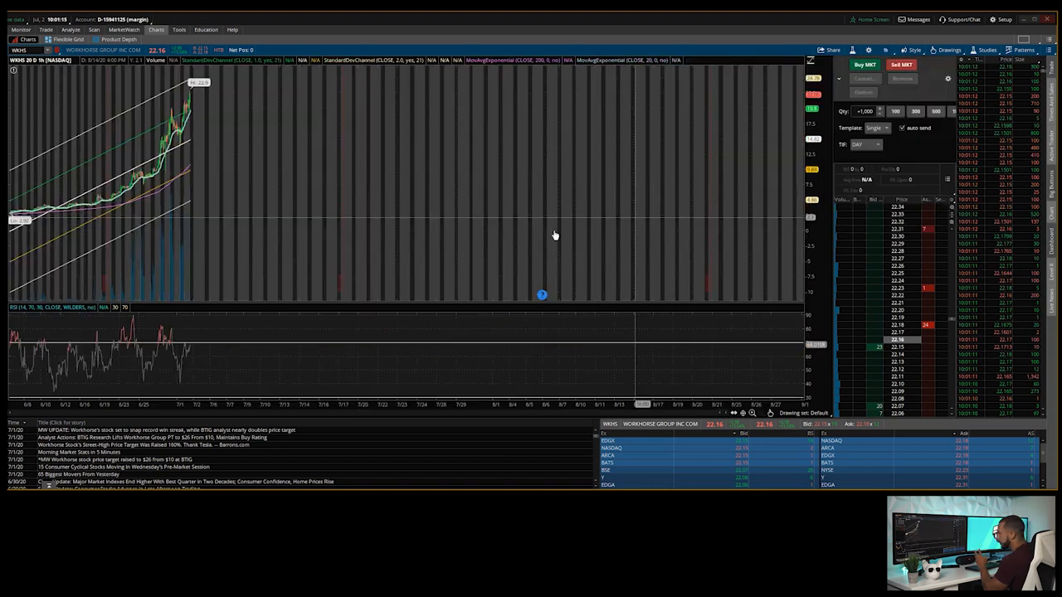
pyautogui.moveTo(347, 130)
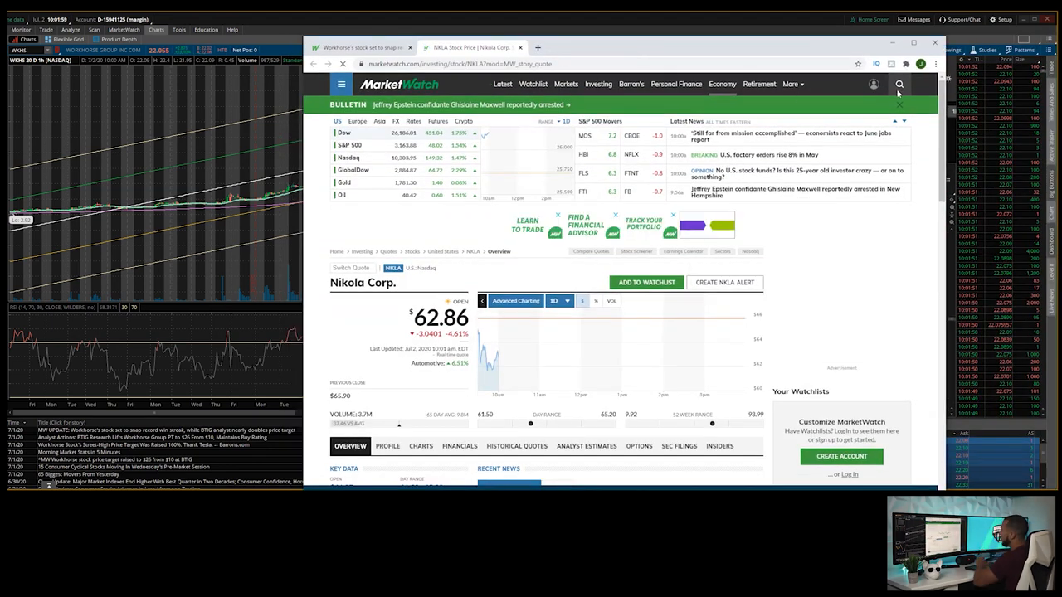
# Search MarketWatch for WKHS to bring up the Workhorse Group quote page.
pyautogui.scroll(-3)
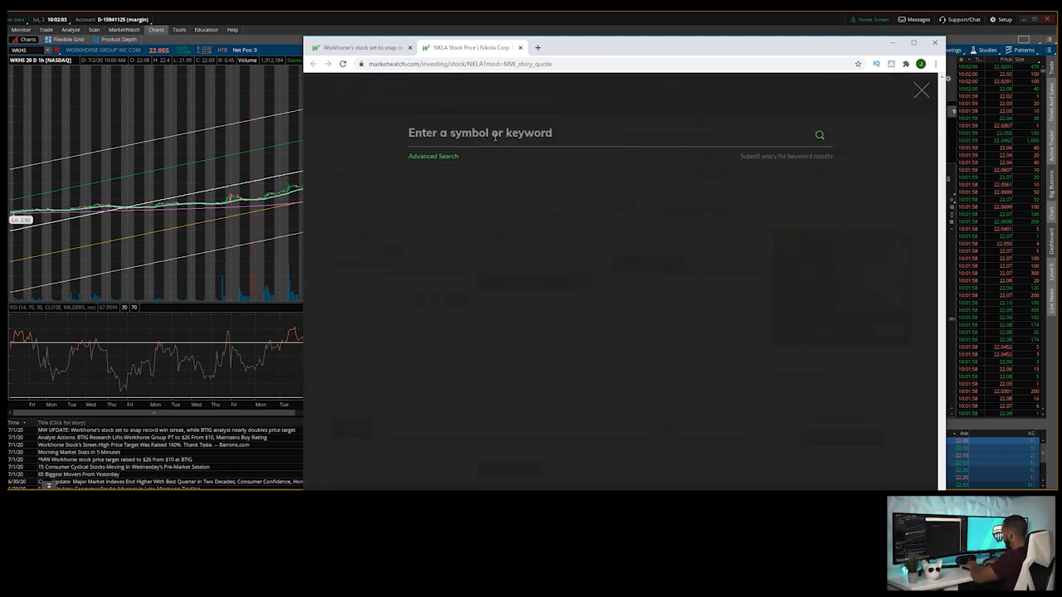
pyautogui.write('WK')
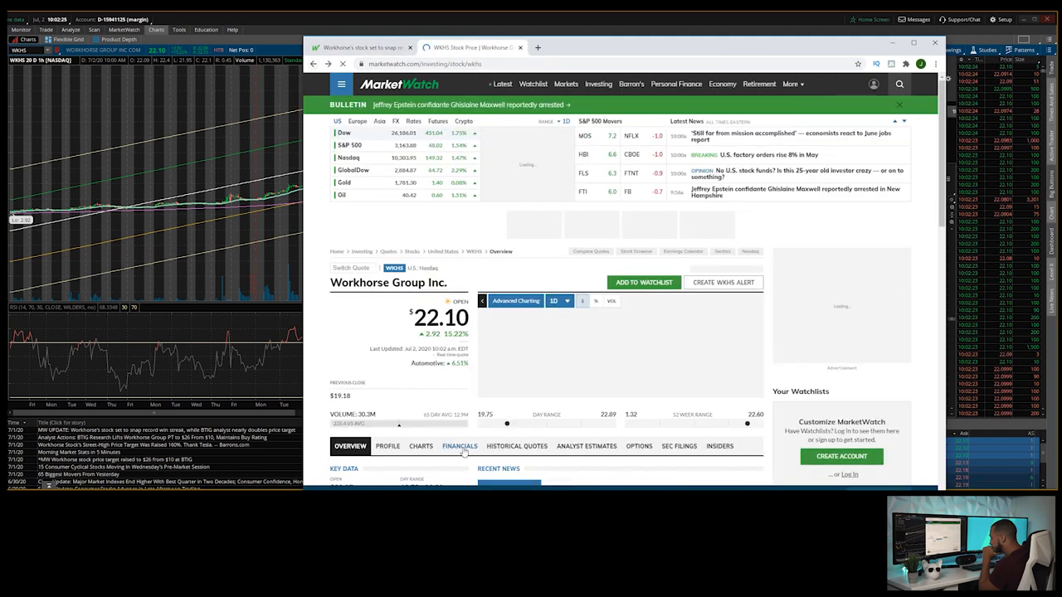
# Review Workhorse's annual balance sheet from liabilities down to Liabilities & Shareholders' Equity.
pyautogui.click(460, 446)
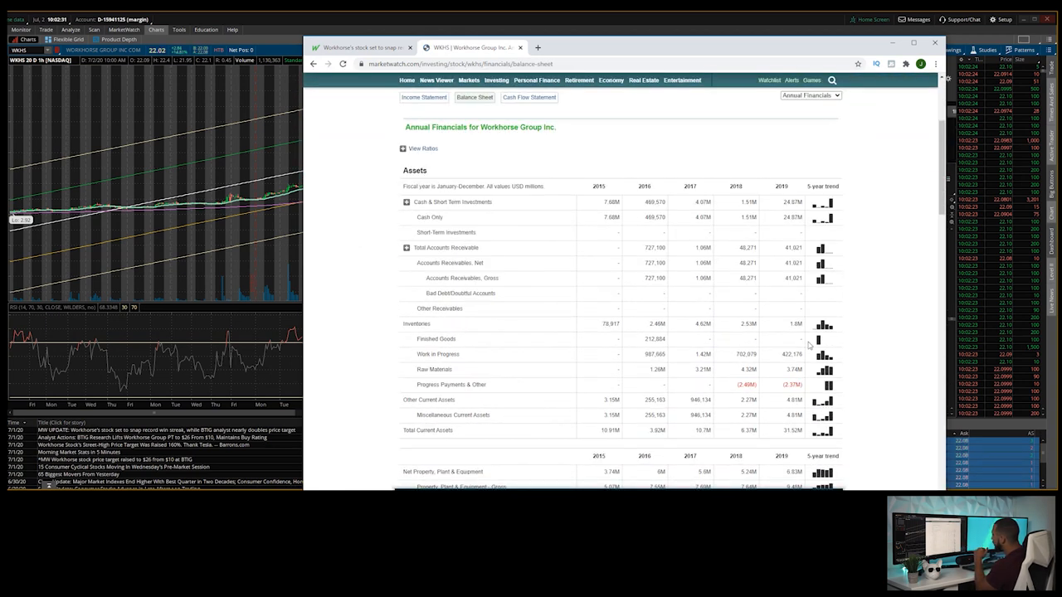
pyautogui.scroll(-3)
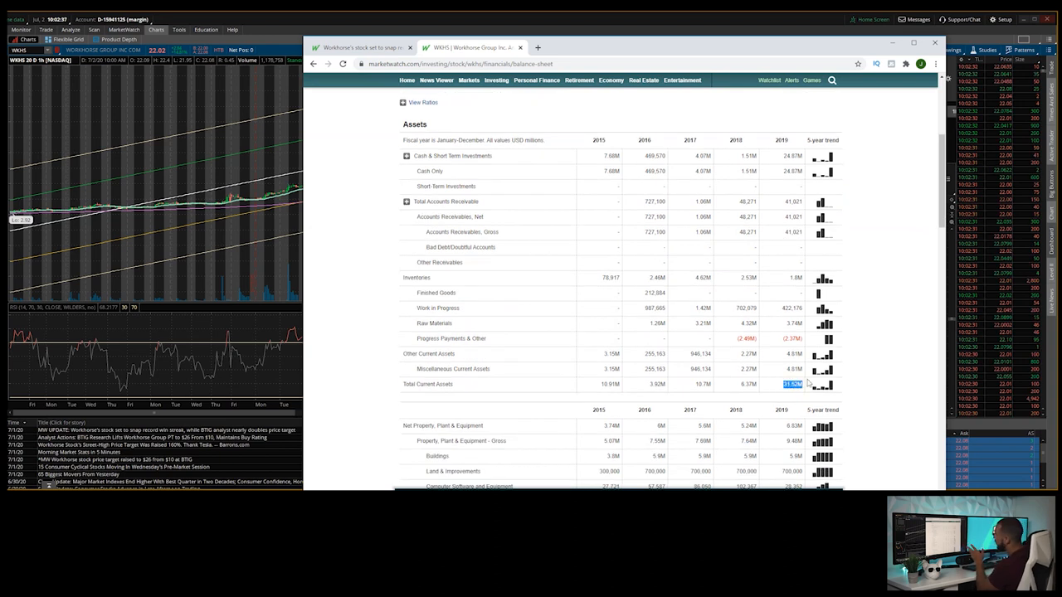
pyautogui.scroll(3)
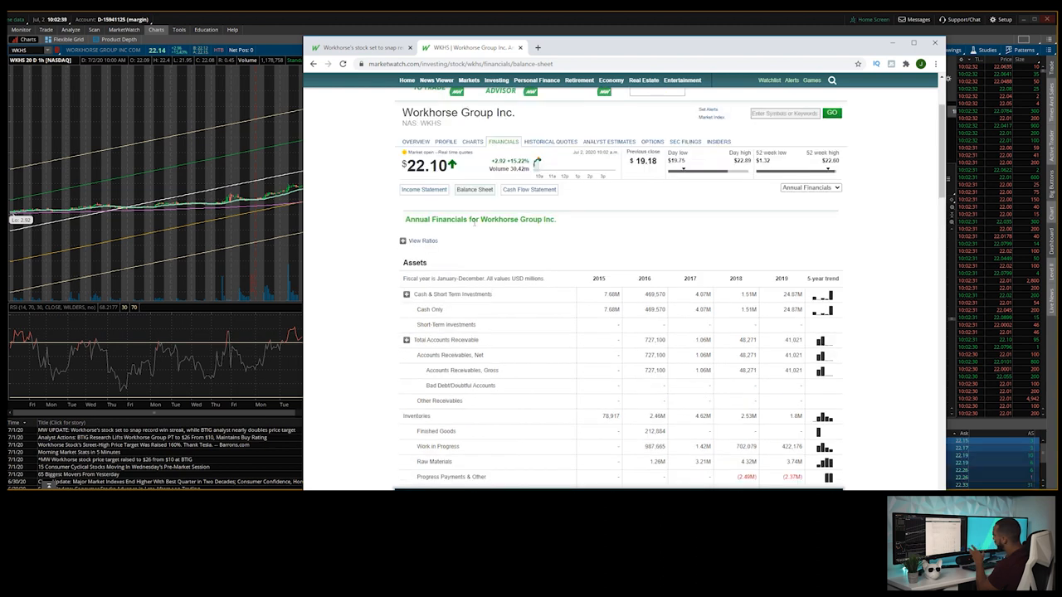
pyautogui.scroll(-3)
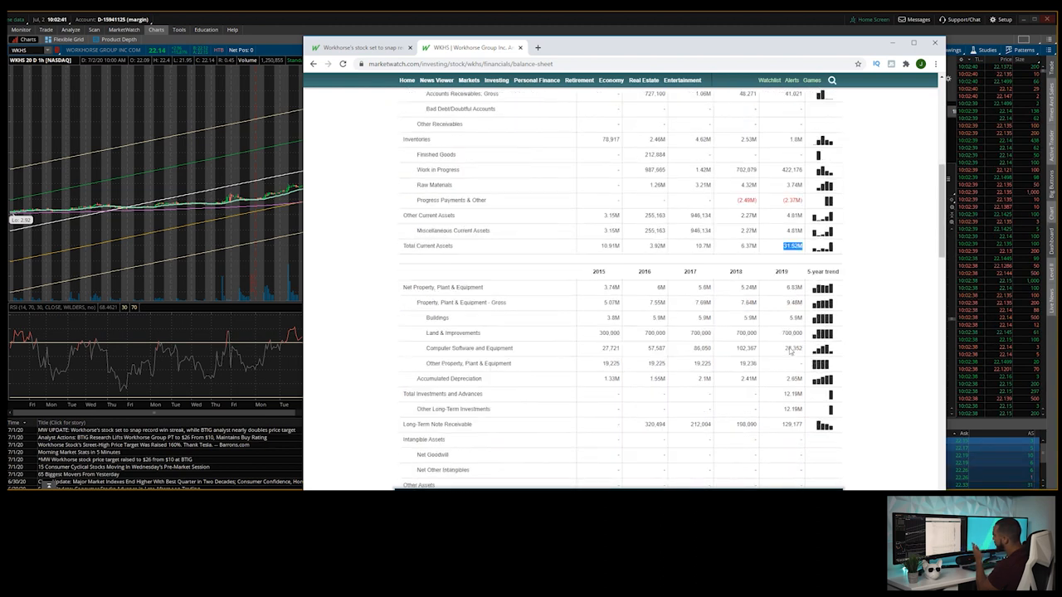
pyautogui.scroll(-3)
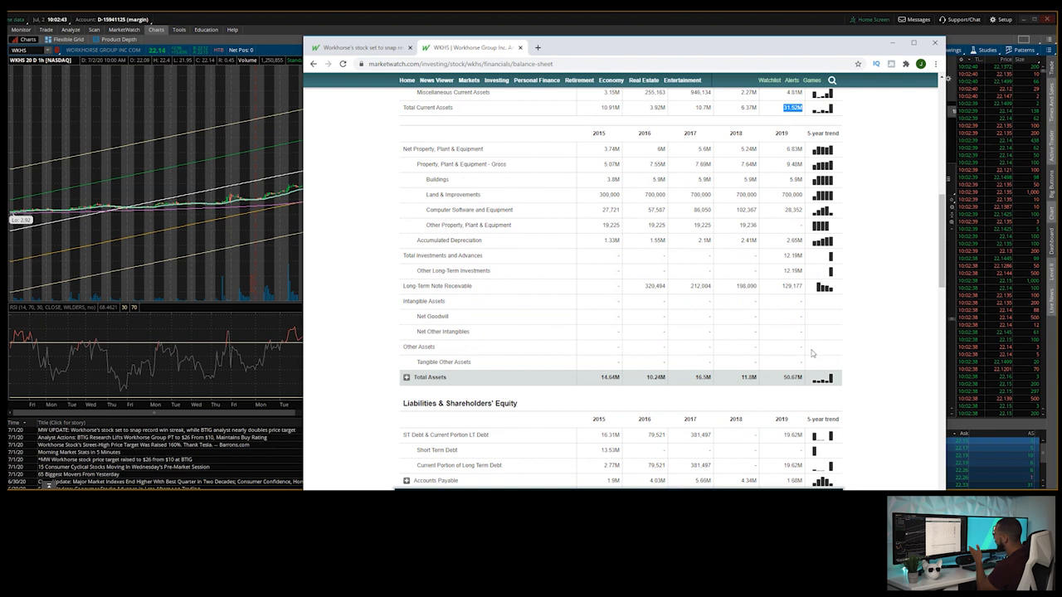
pyautogui.moveTo(710, 384)
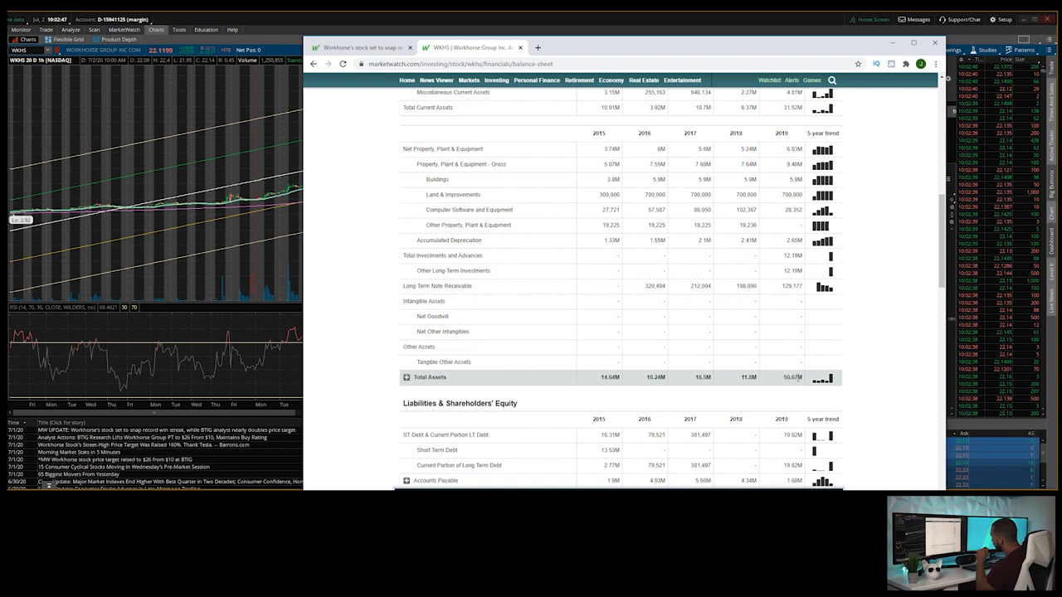
pyautogui.scroll(-3)
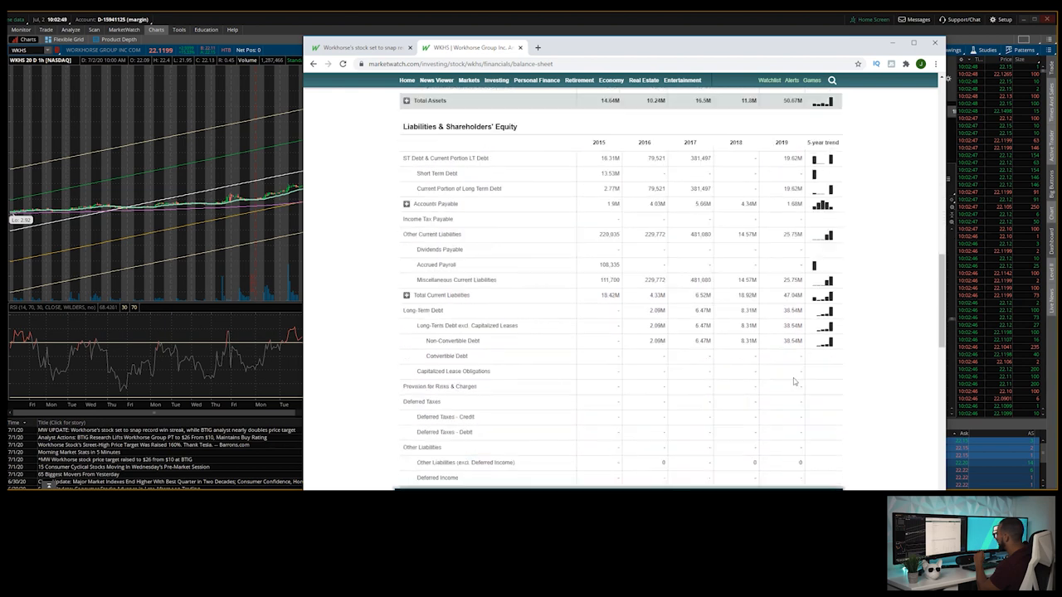
pyautogui.scroll(-3)
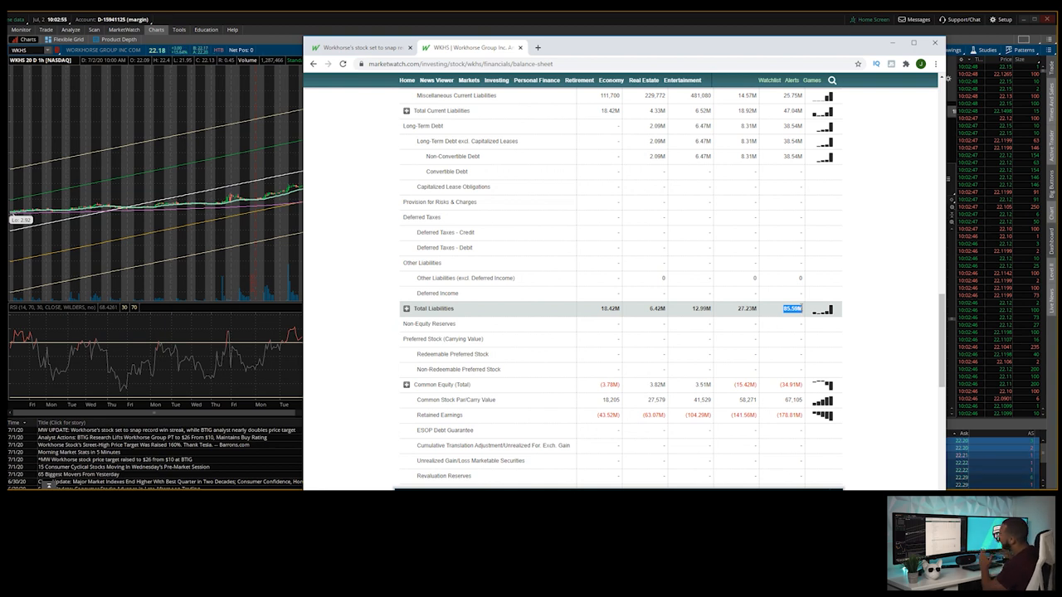
pyautogui.scroll(-3)
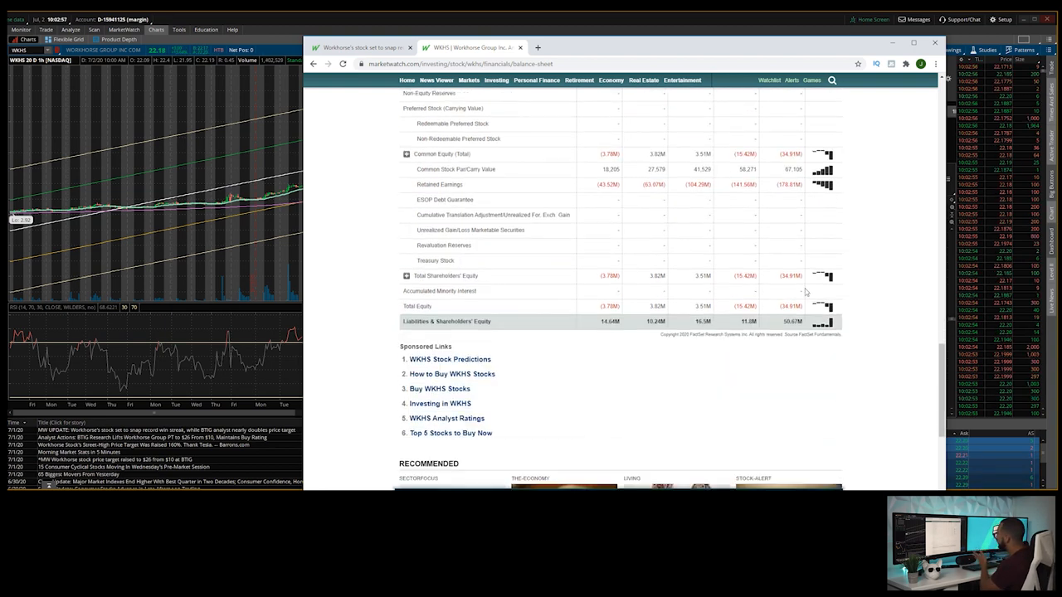
pyautogui.scroll(3)
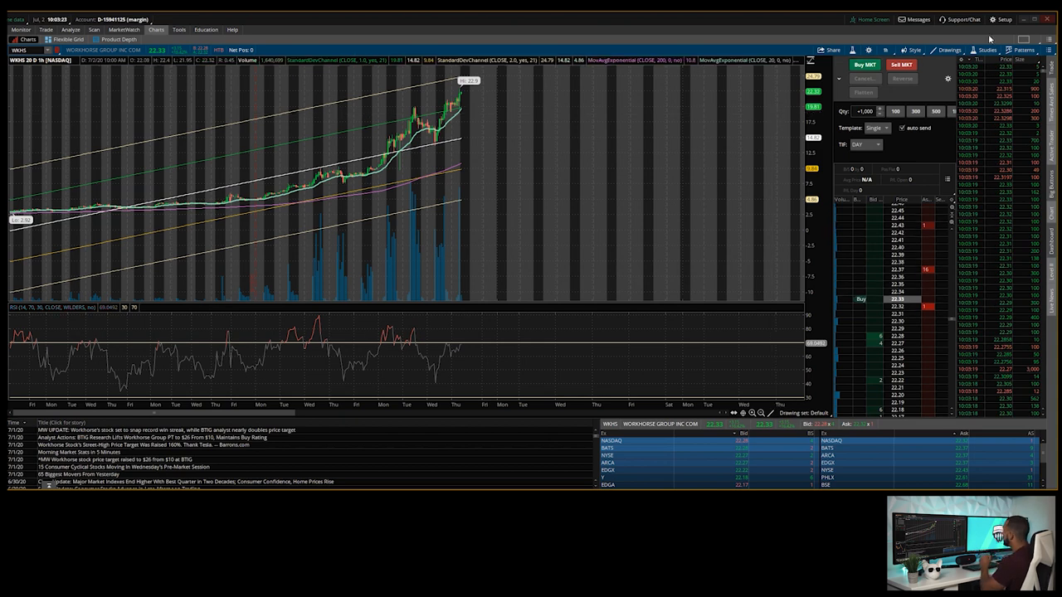
# Switch the WKHS chart to a longer preset period showing the recent price surge.
pyautogui.click(886, 50)
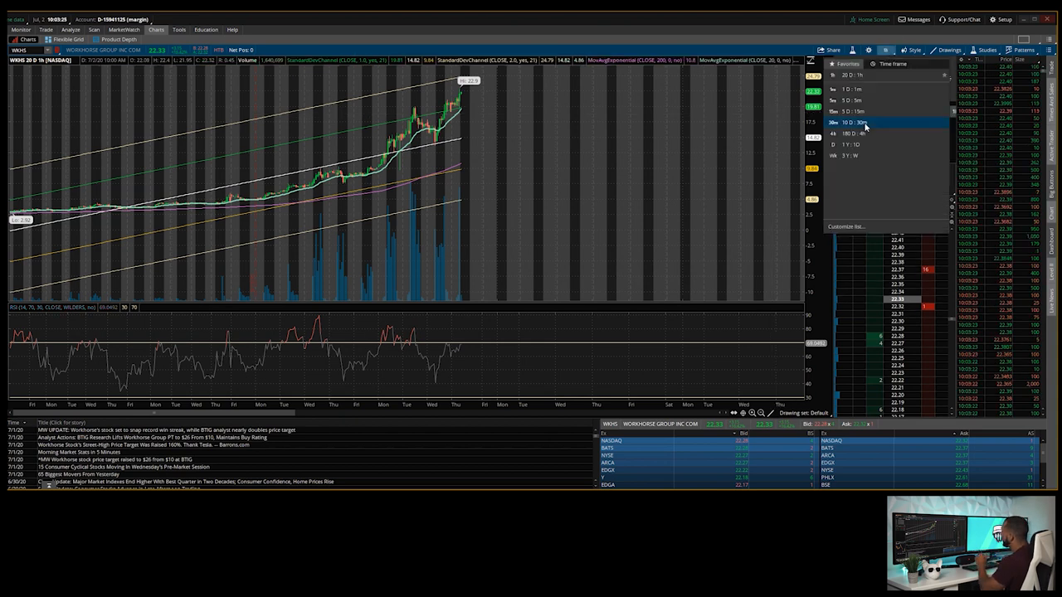
pyautogui.click(854, 133)
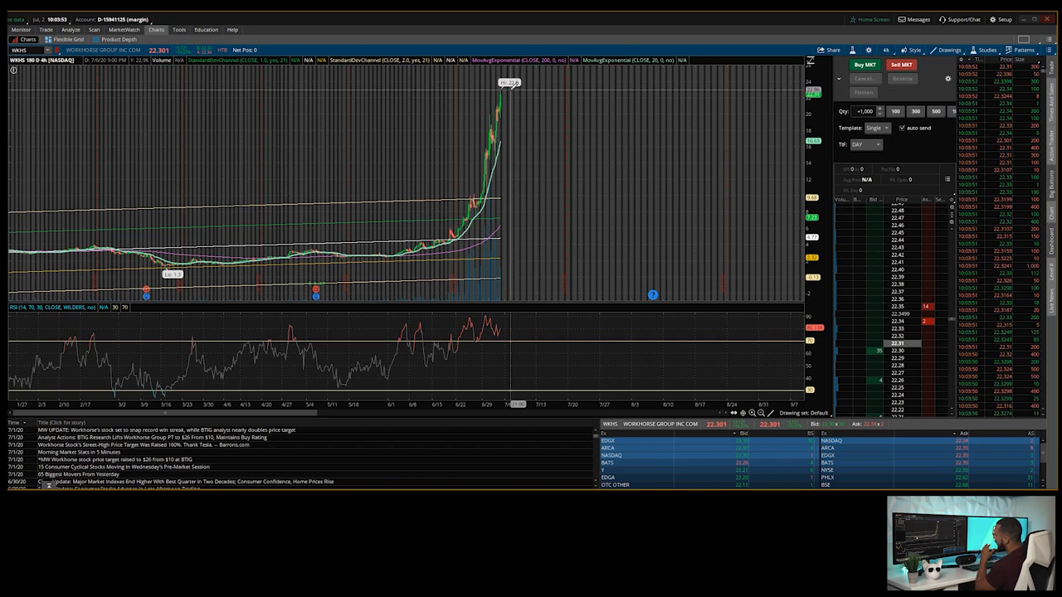
pyautogui.moveTo(501, 133)
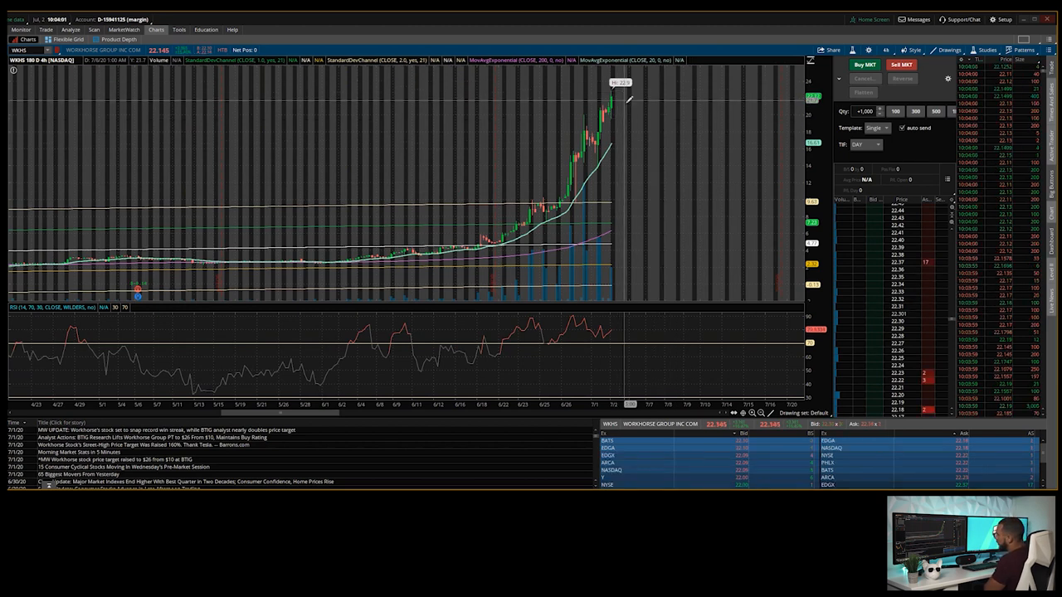
pyautogui.moveTo(644, 312)
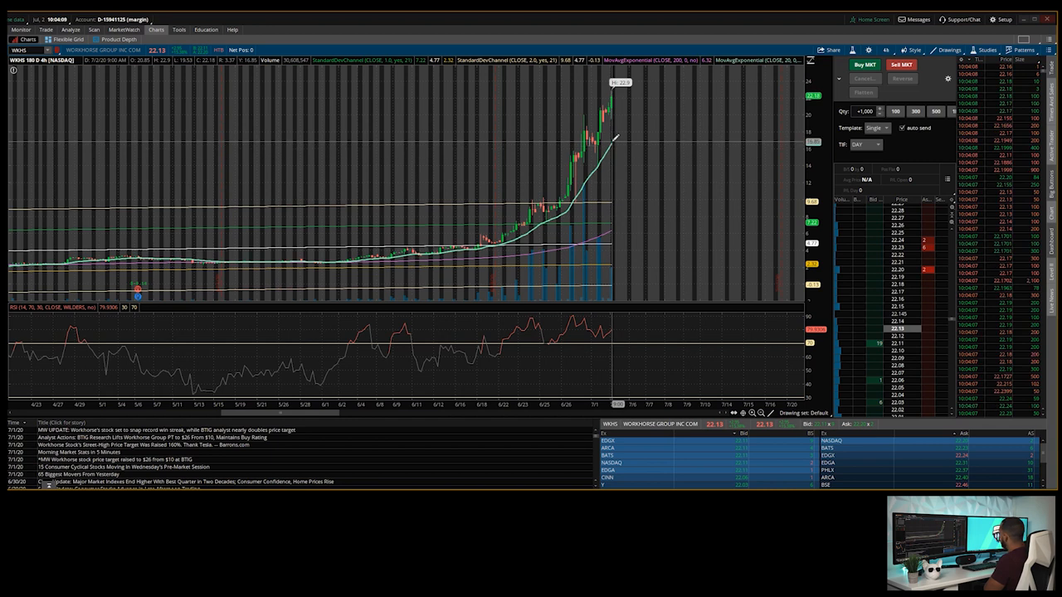
pyautogui.moveTo(613, 141)
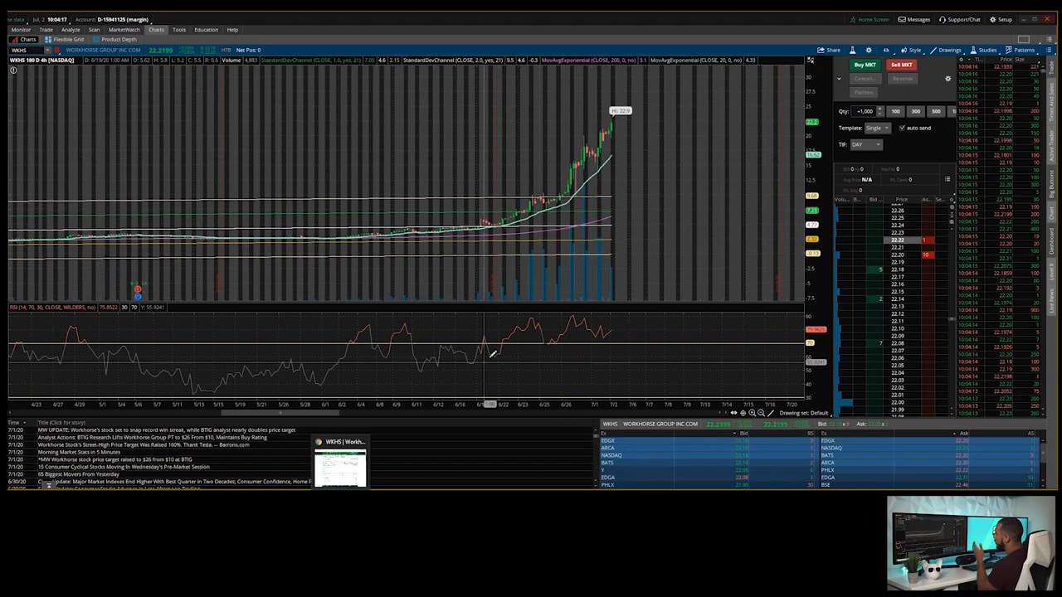
pyautogui.moveTo(544, 313)
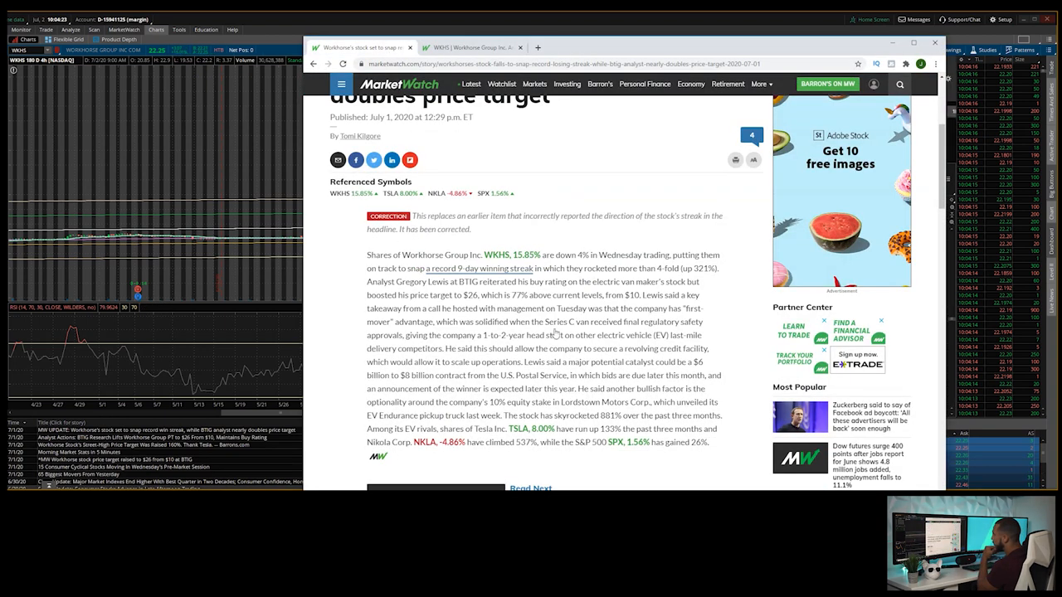
# Scroll the Workhorse win-streak article to its headline on BTIG's raised price target.
pyautogui.scroll(3)
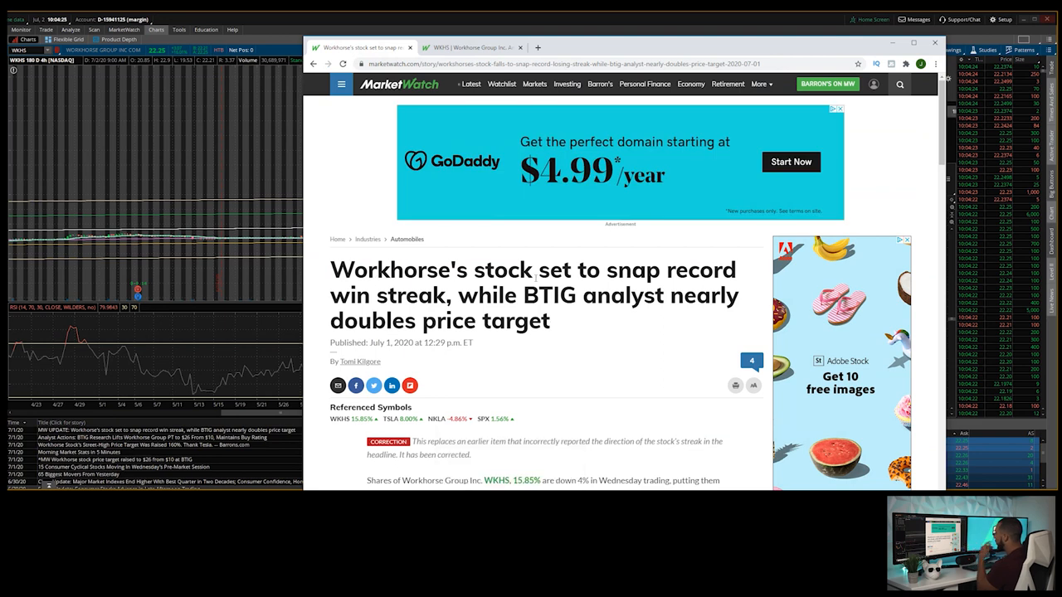
pyautogui.scroll(-3)
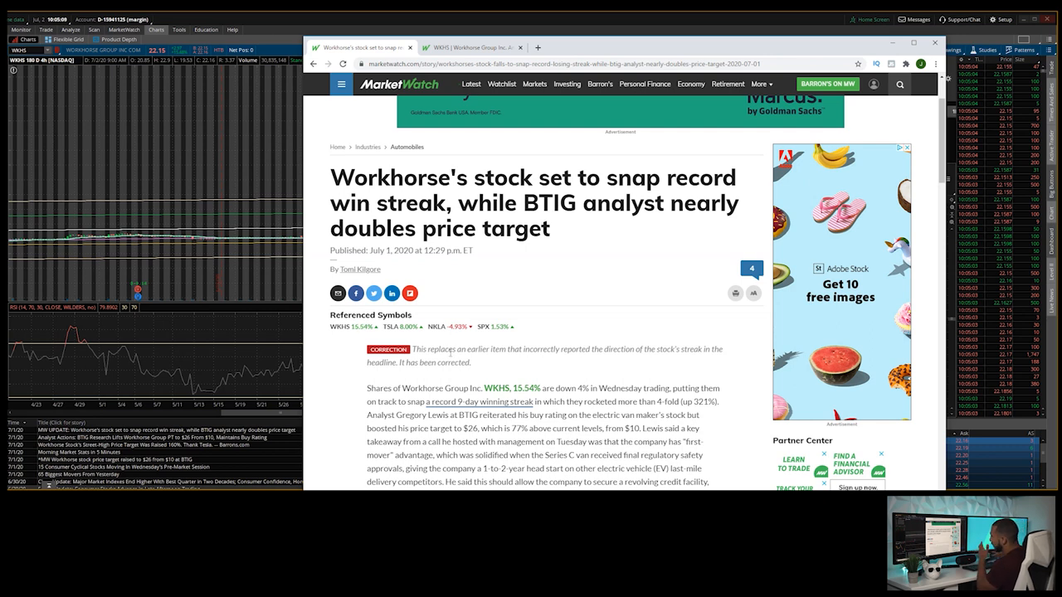
pyautogui.moveTo(445, 342)
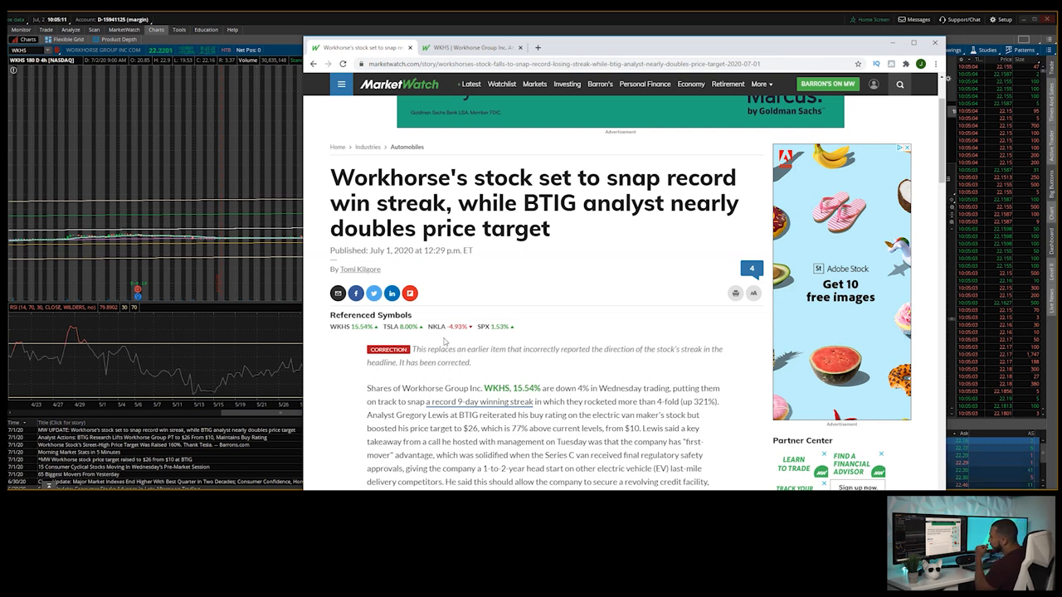
pyautogui.moveTo(337, 325)
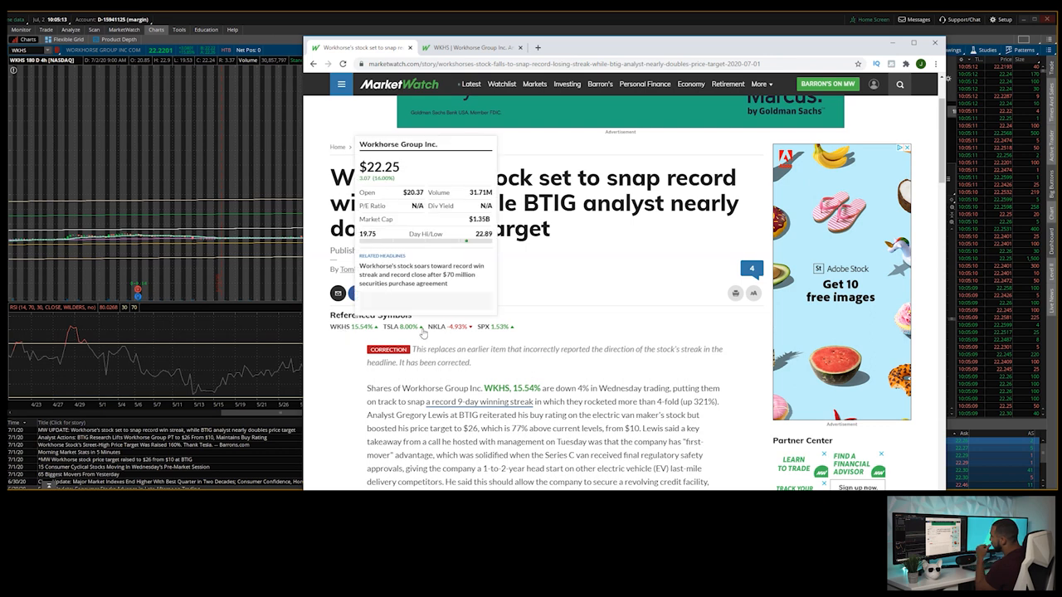
pyautogui.moveTo(441, 325)
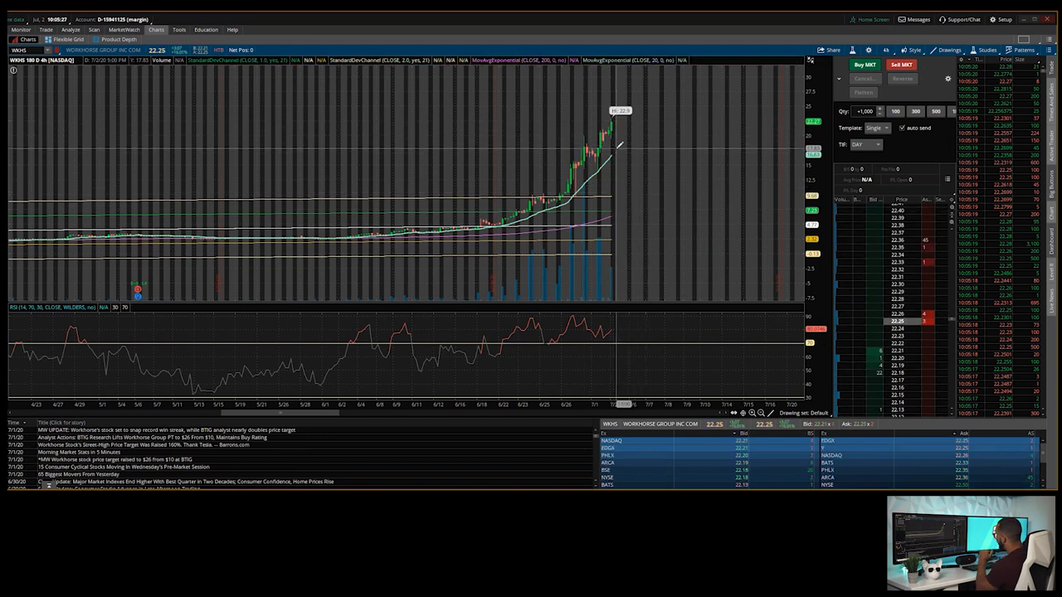
# Switch the WKHS chart to a short intraday preset showing the sharp spike.
pyautogui.click(886, 49)
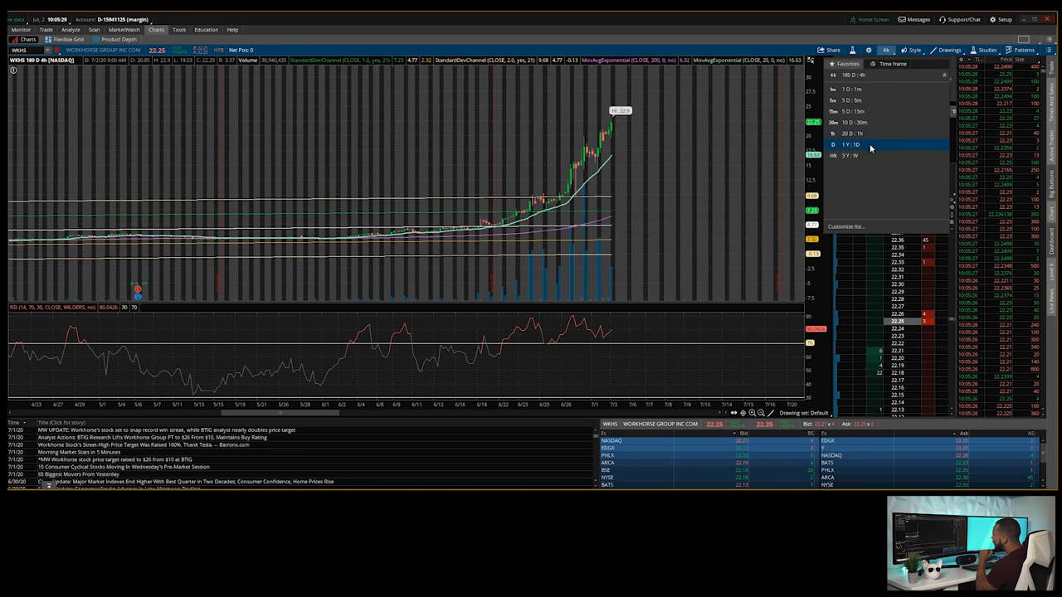
pyautogui.click(853, 144)
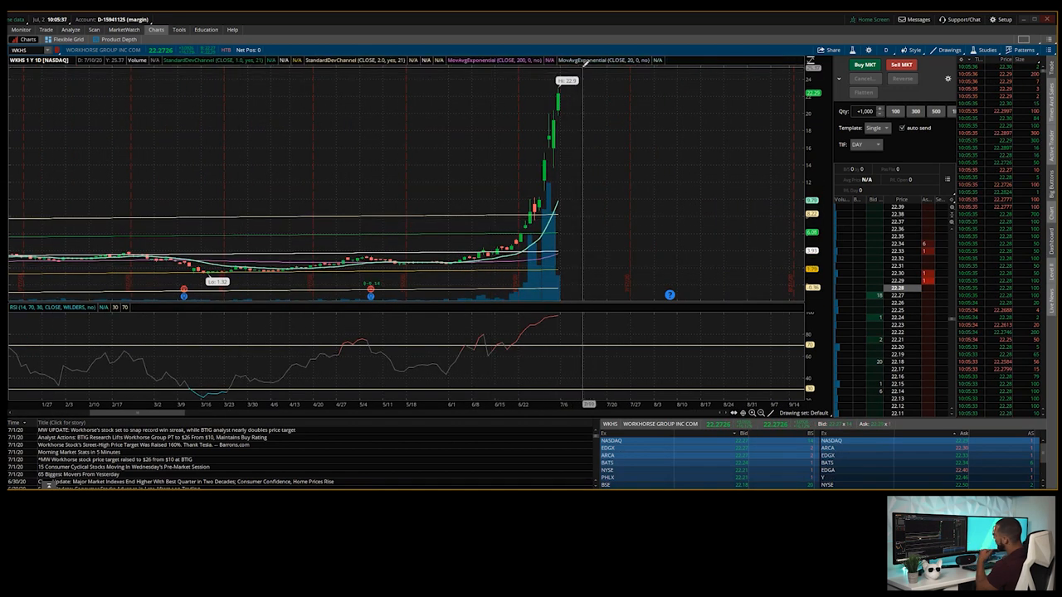
pyautogui.moveTo(562, 192)
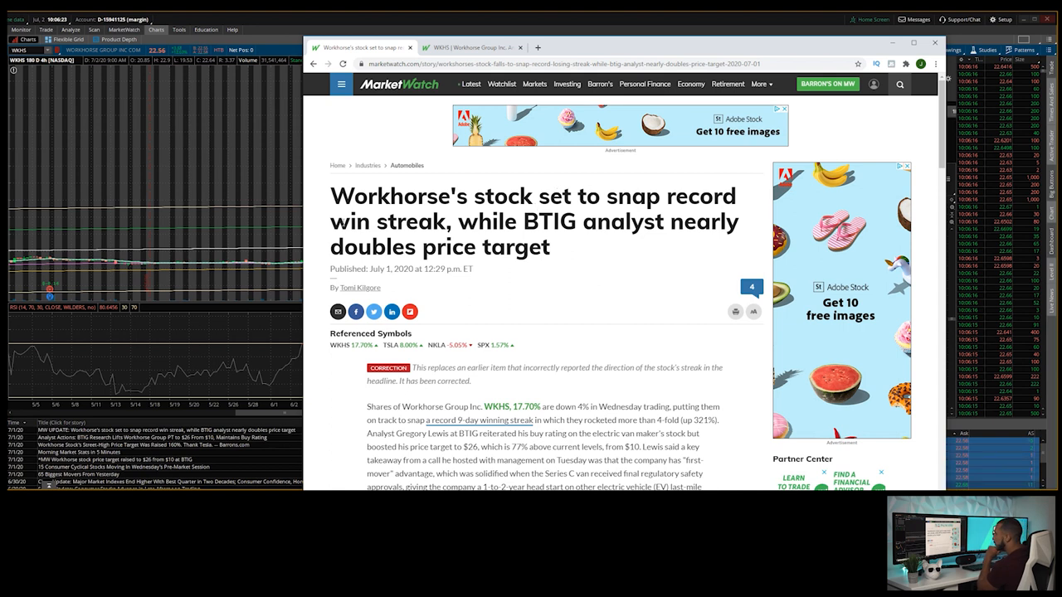
# Scroll the Workhorse article down into its opening body paragraphs.
pyautogui.scroll(-3)
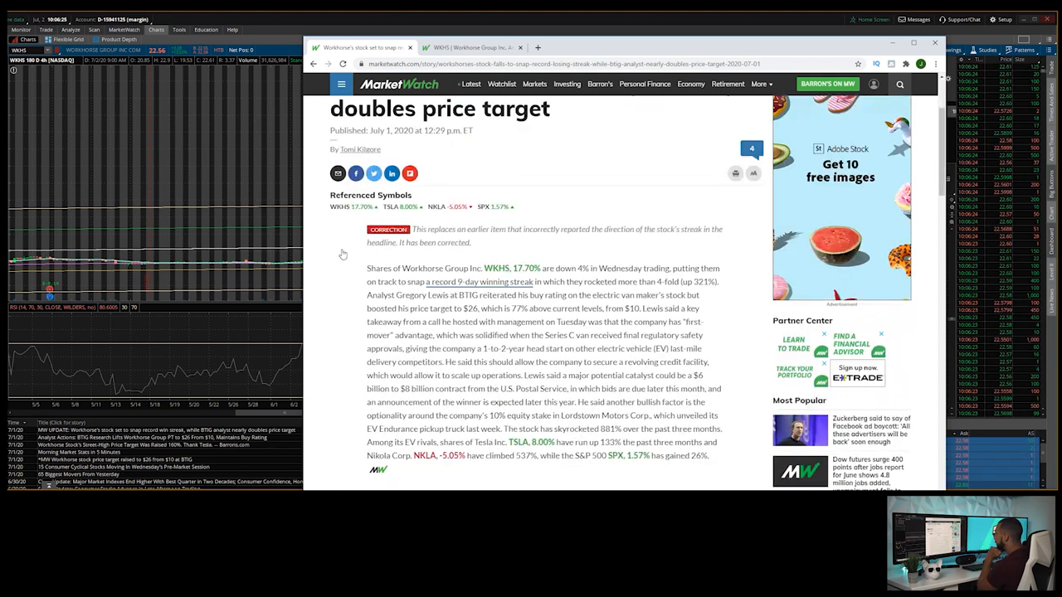